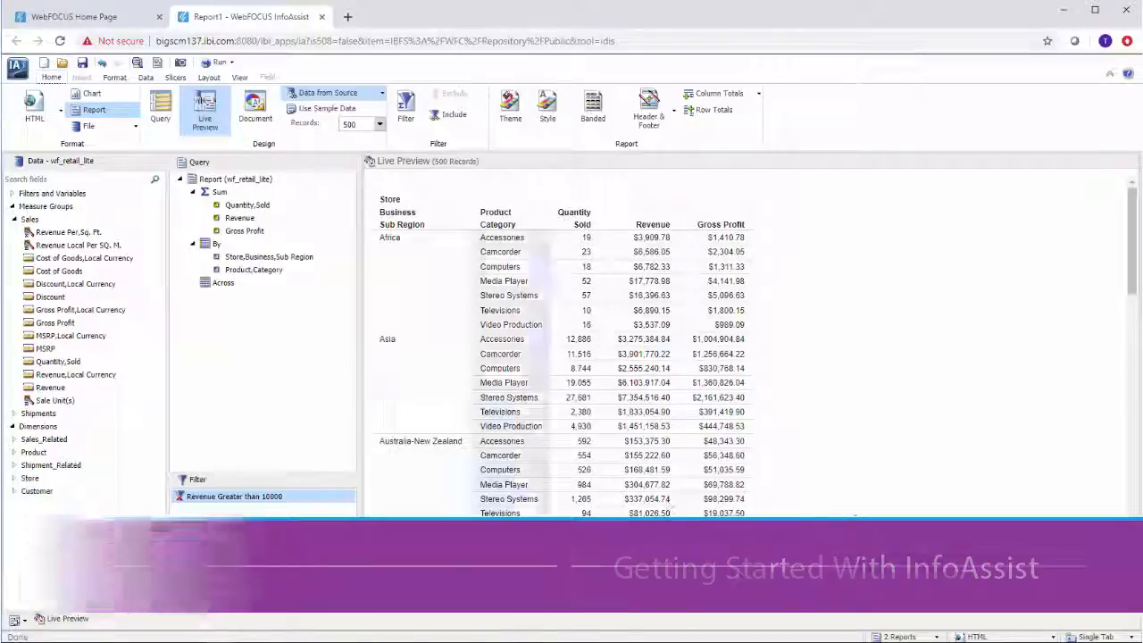
Step: Leave the regional report and return to the WebFOCUS home page with Retail Samples expanded
right_click(234, 496)
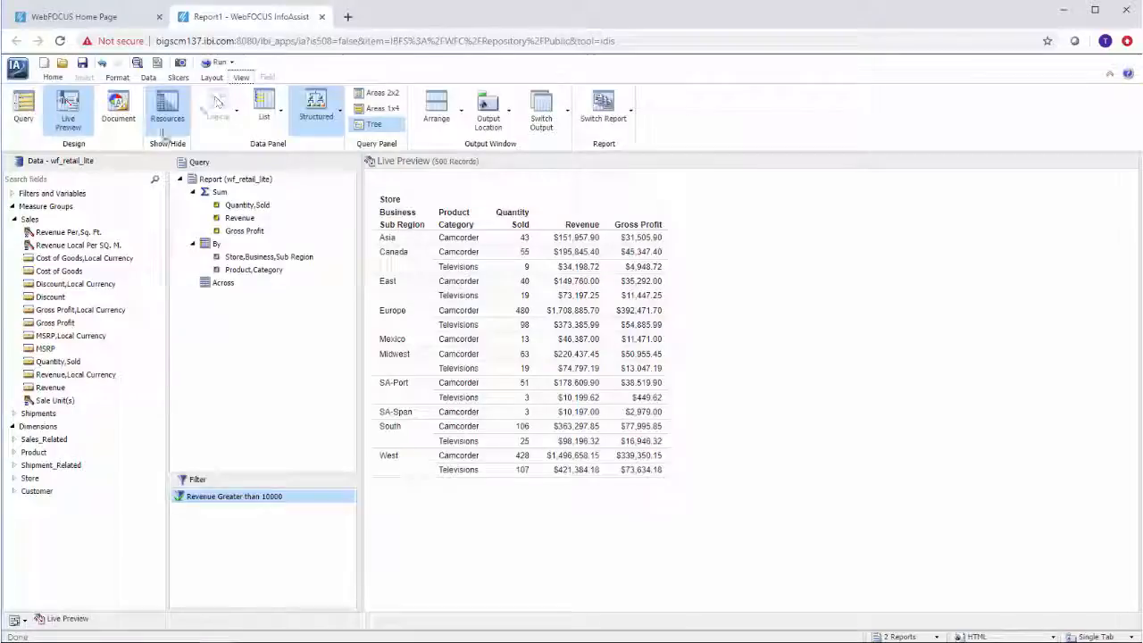
click(23, 107)
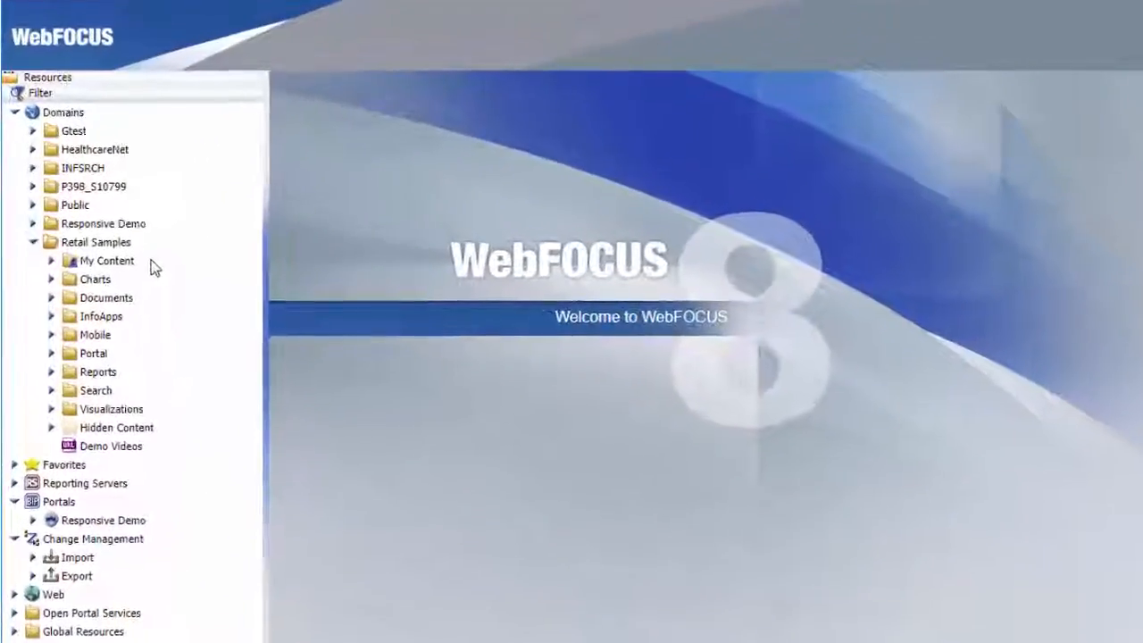
Step: Create a new report in the My Content folder so it opens in InfoAssist
right_click(110, 261)
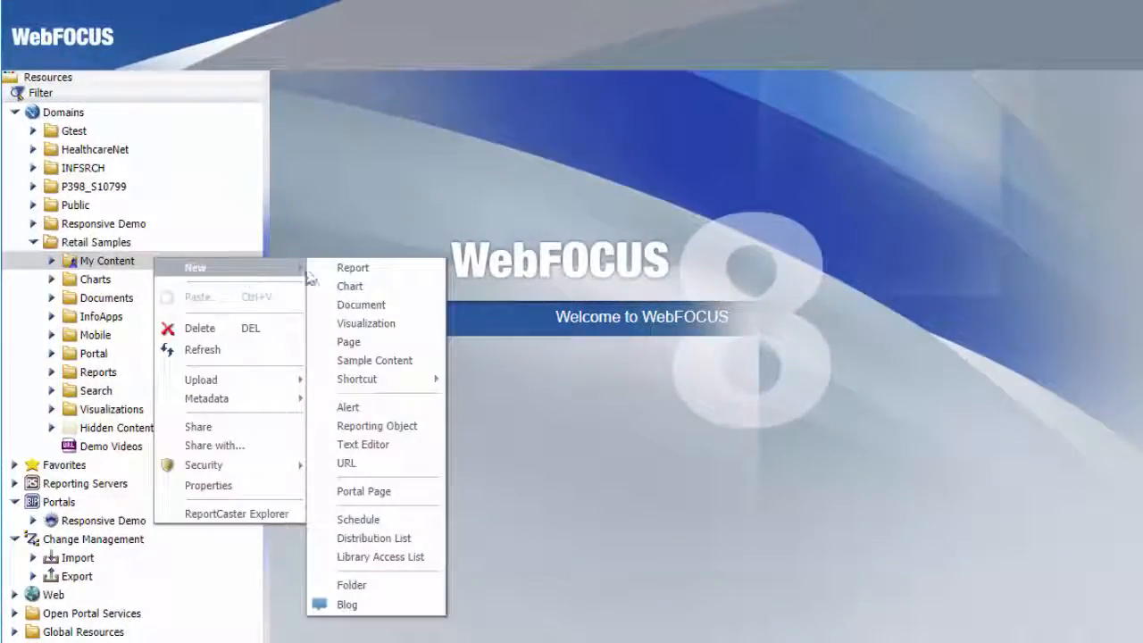
mouse_move(360, 303)
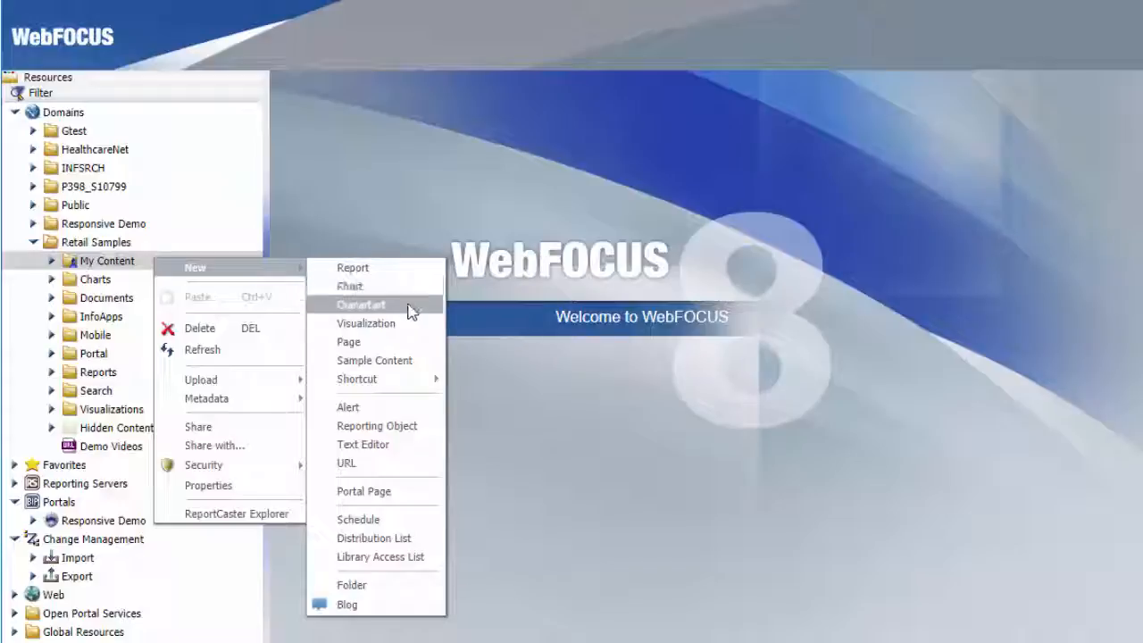
click(350, 285)
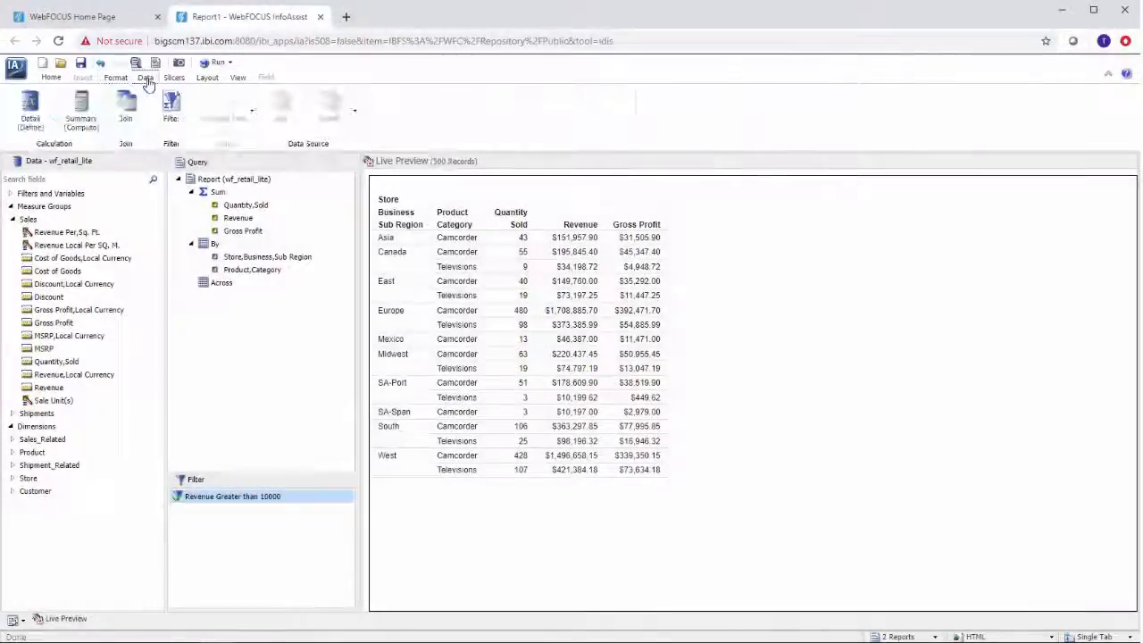
Step: Switch the ribbon from the Data tools to the Home report-building tools
click(50, 79)
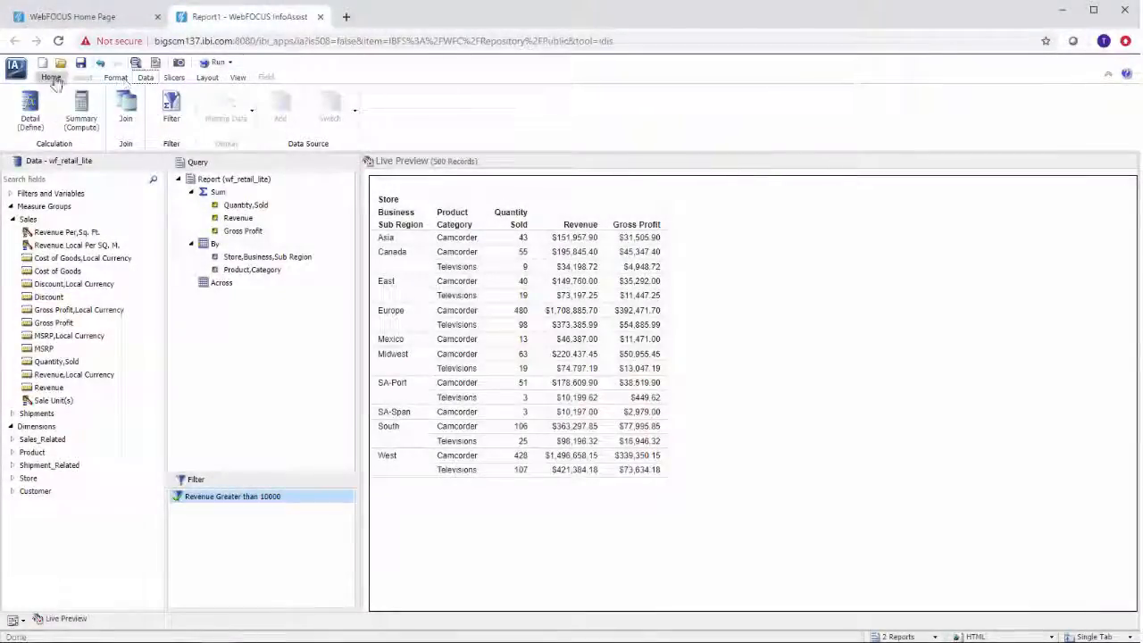
click(50, 78)
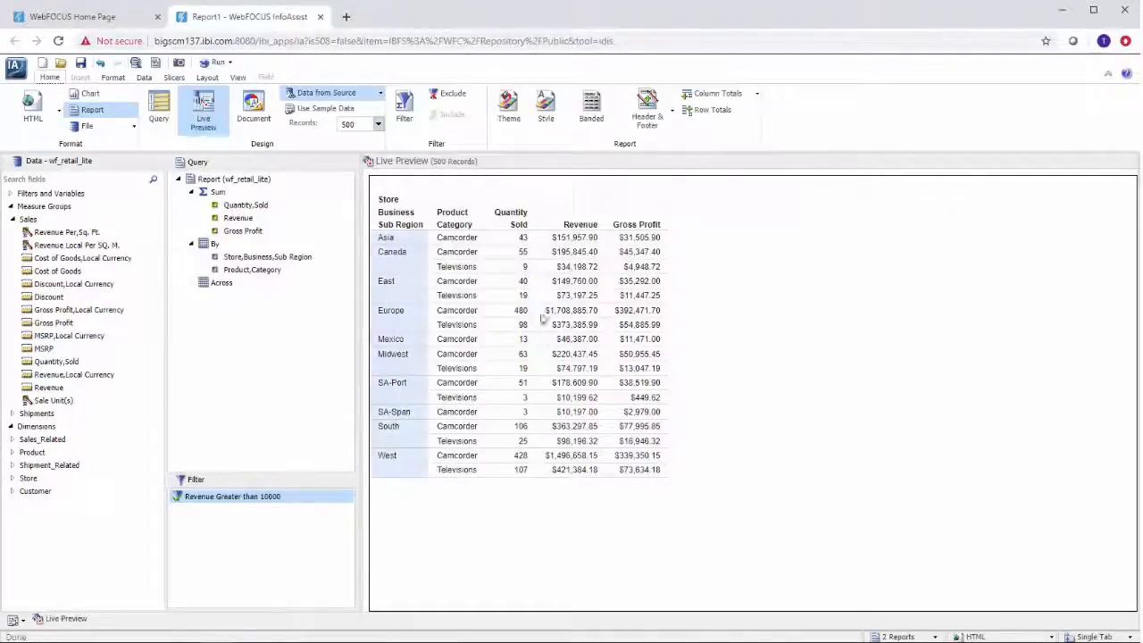
click(635, 212)
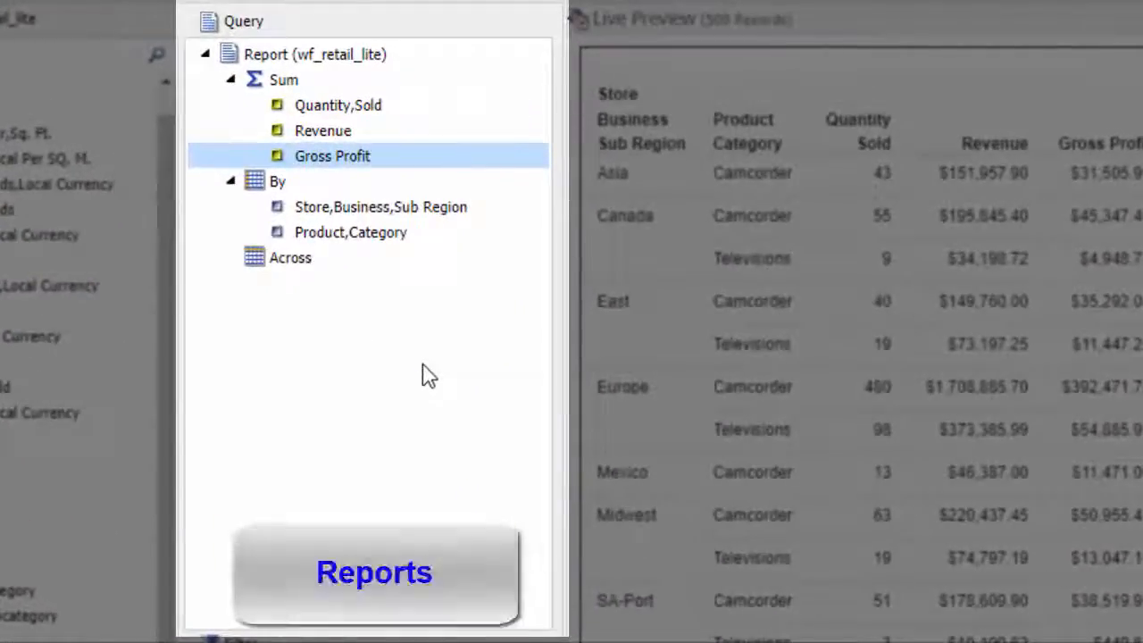
Step: Apply proportional data bars to the Gross Profit column from the Format tab
click(757, 572)
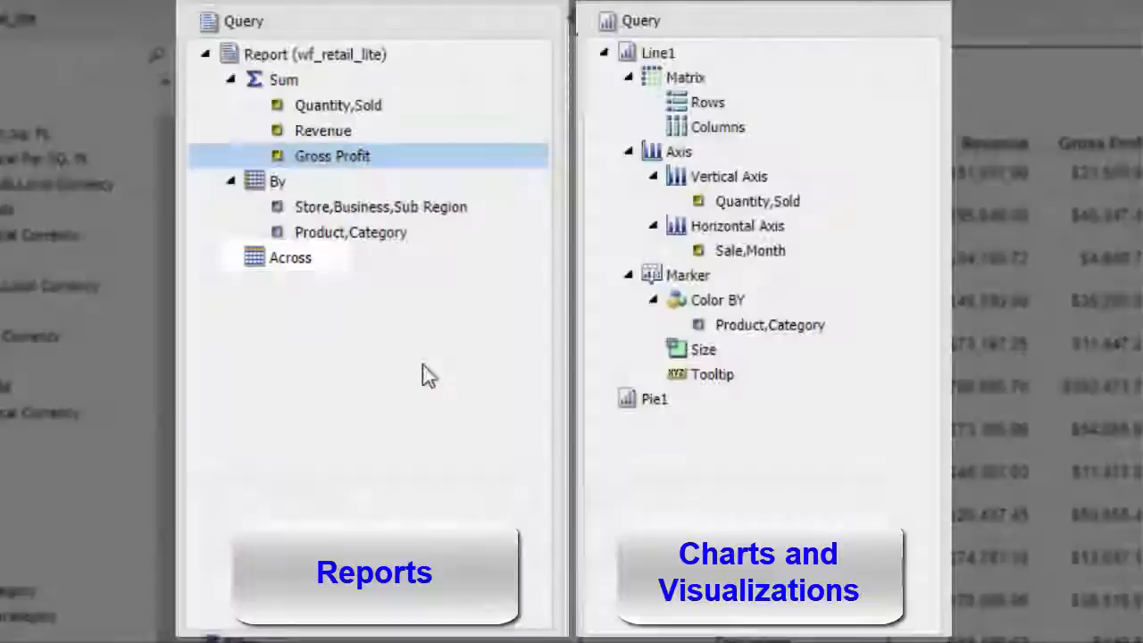
click(685, 76)
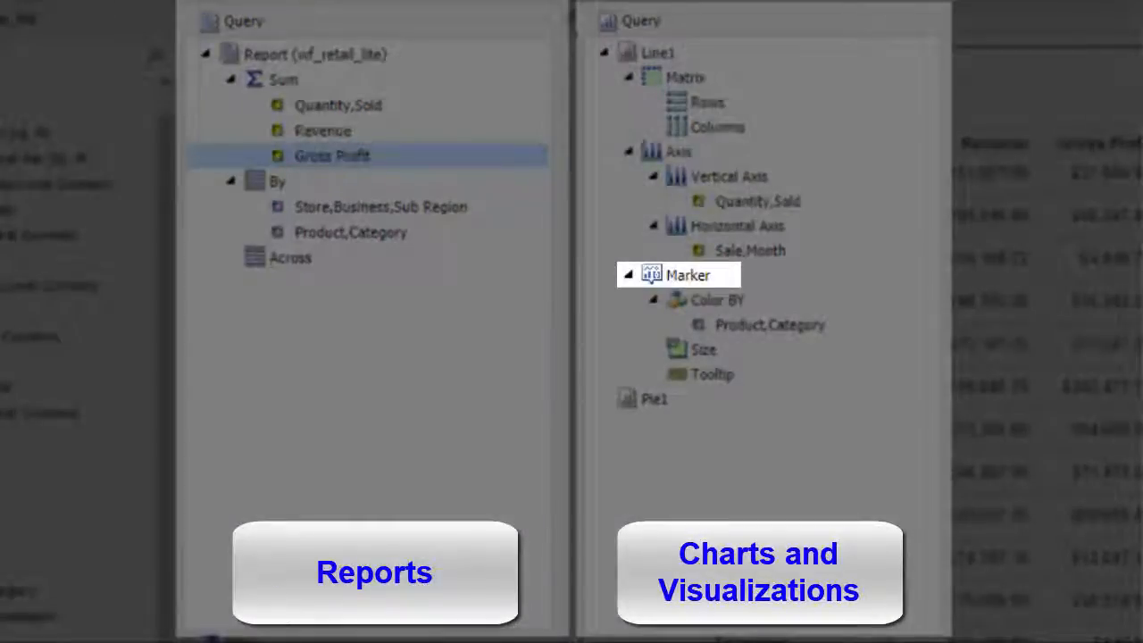
click(373, 572)
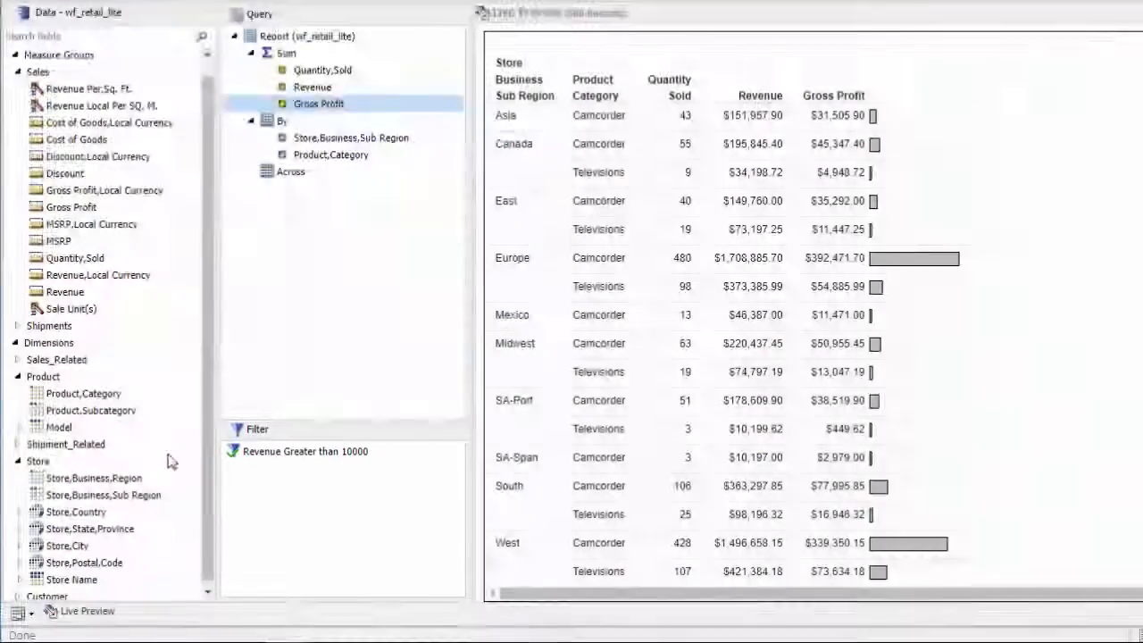
Step: Filter Product,Category to keep values such as Accessories, Computers and Media Player
click(82, 393)
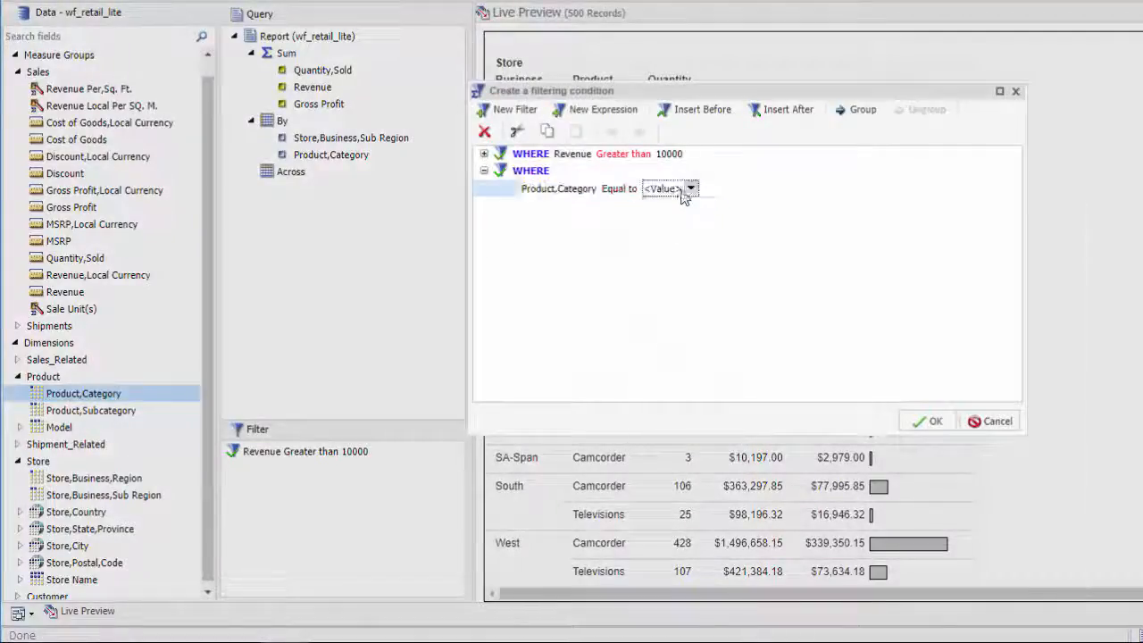
click(691, 190)
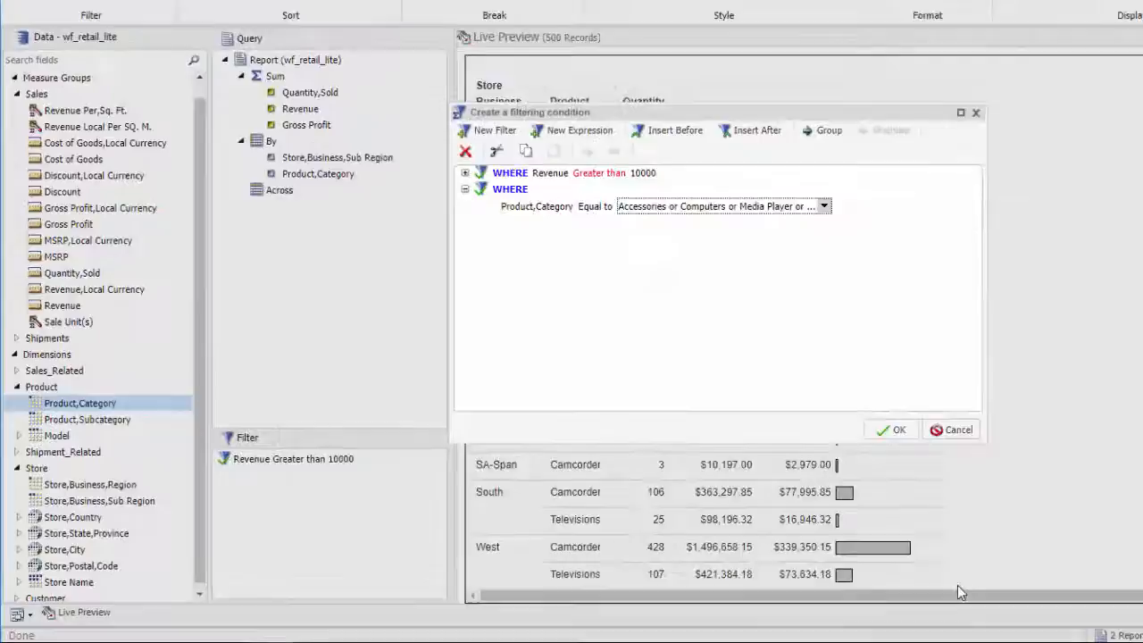
click(897, 429)
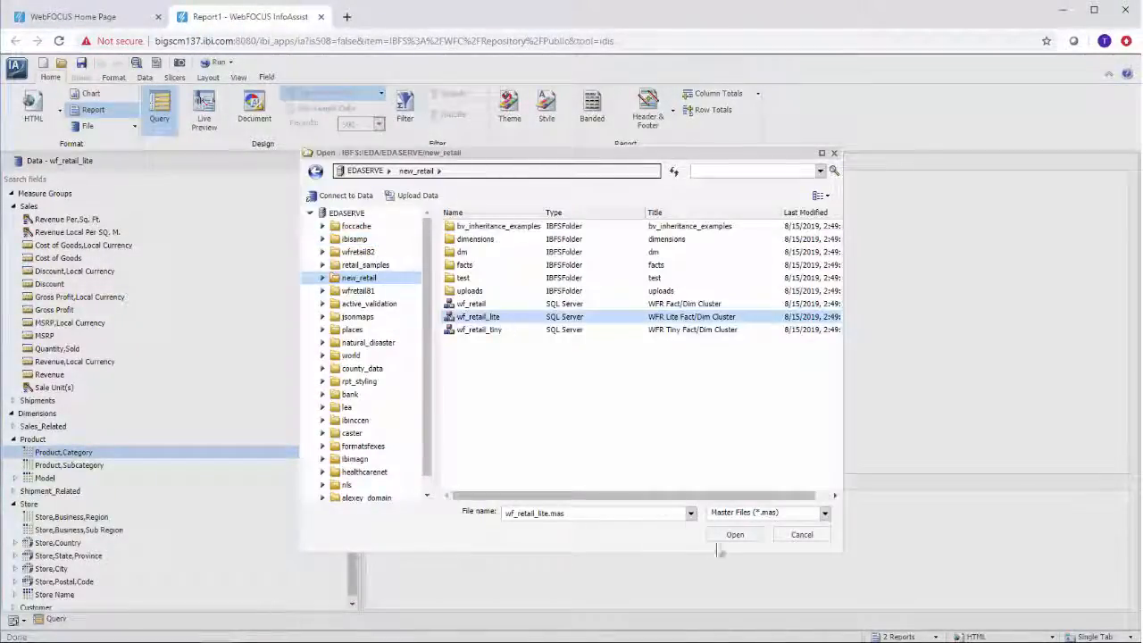
Step: Open the wf_retail_lite data source for a new Gross Profit by region and quarter report
click(734, 534)
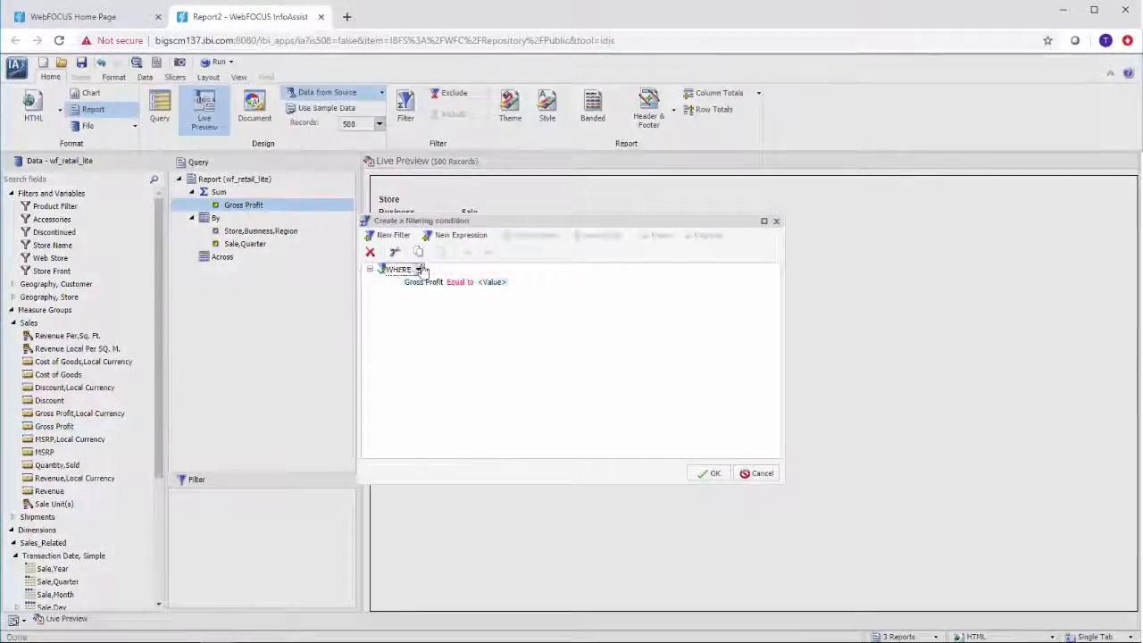
Step: Set the condition to Gross Profit greater than the constant 10000 and confirm it
click(479, 282)
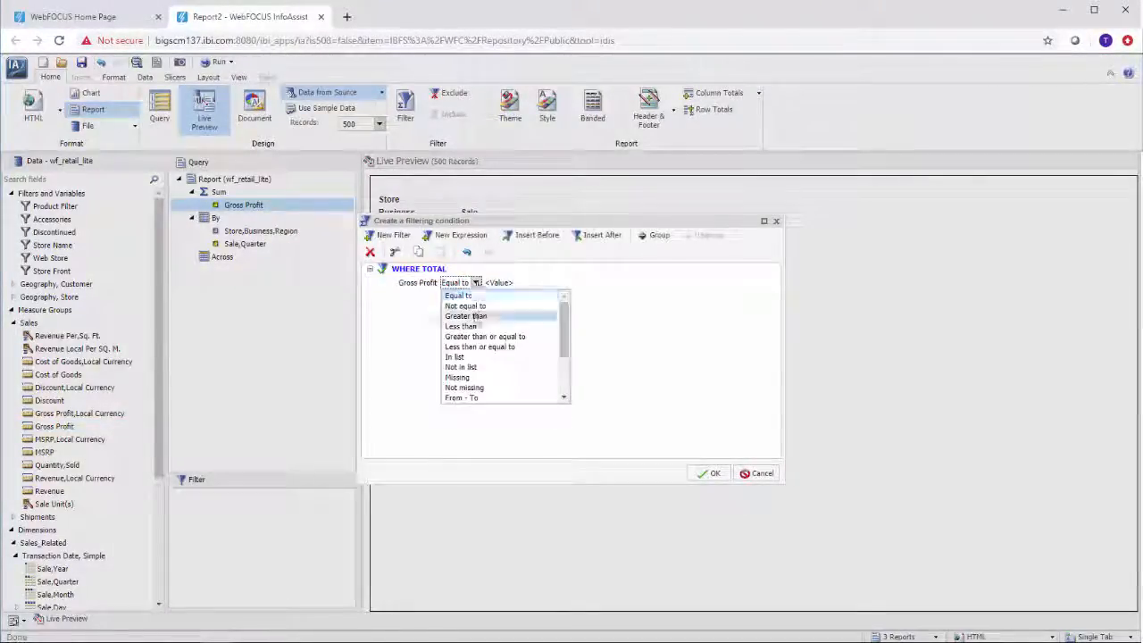
click(464, 316)
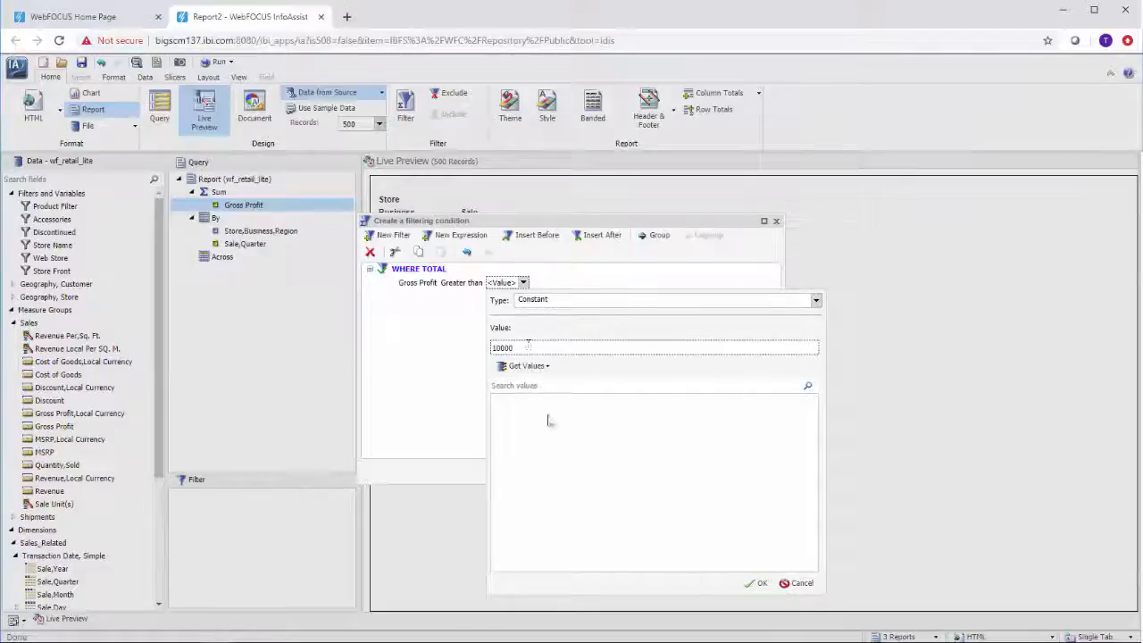
click(757, 582)
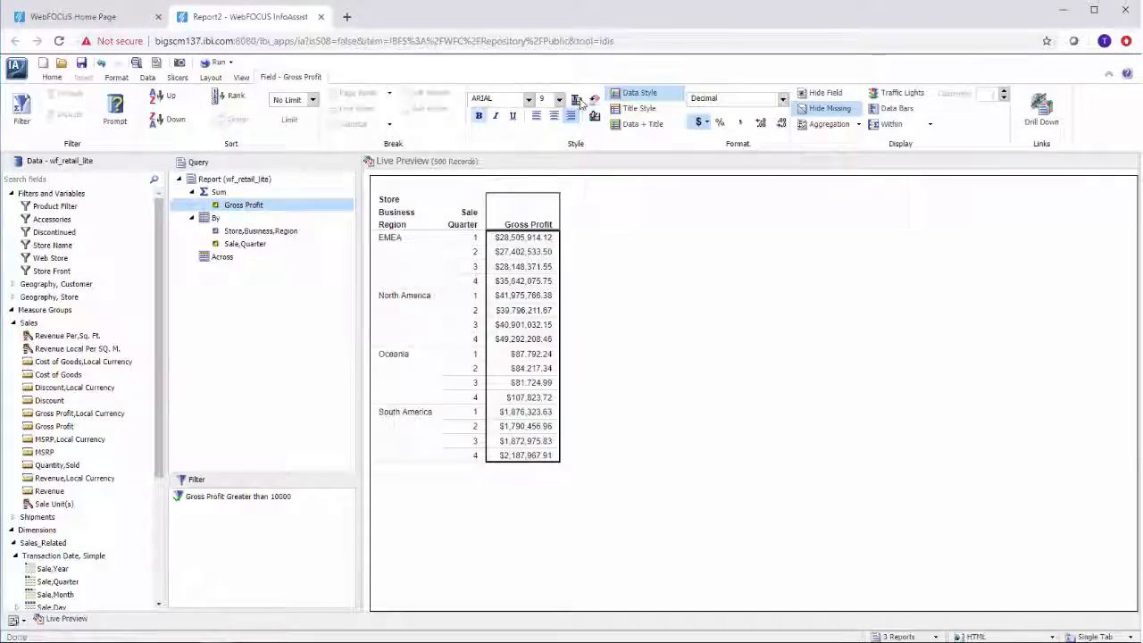
Step: Add data bars to the Gross Profit column from the Field tab's Display group
click(579, 100)
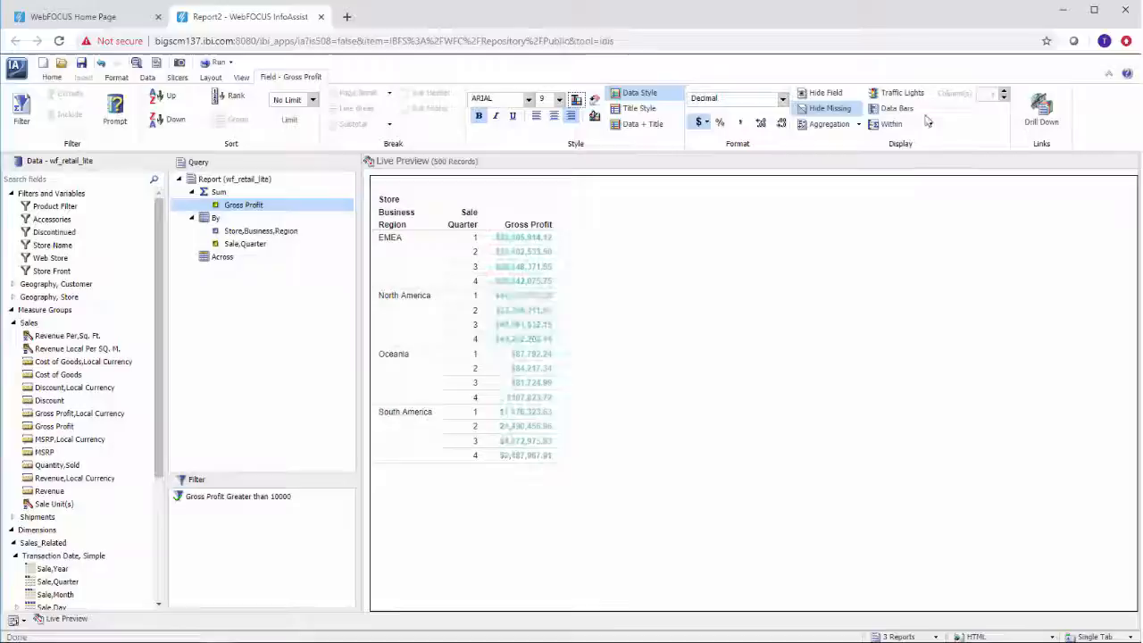
click(897, 109)
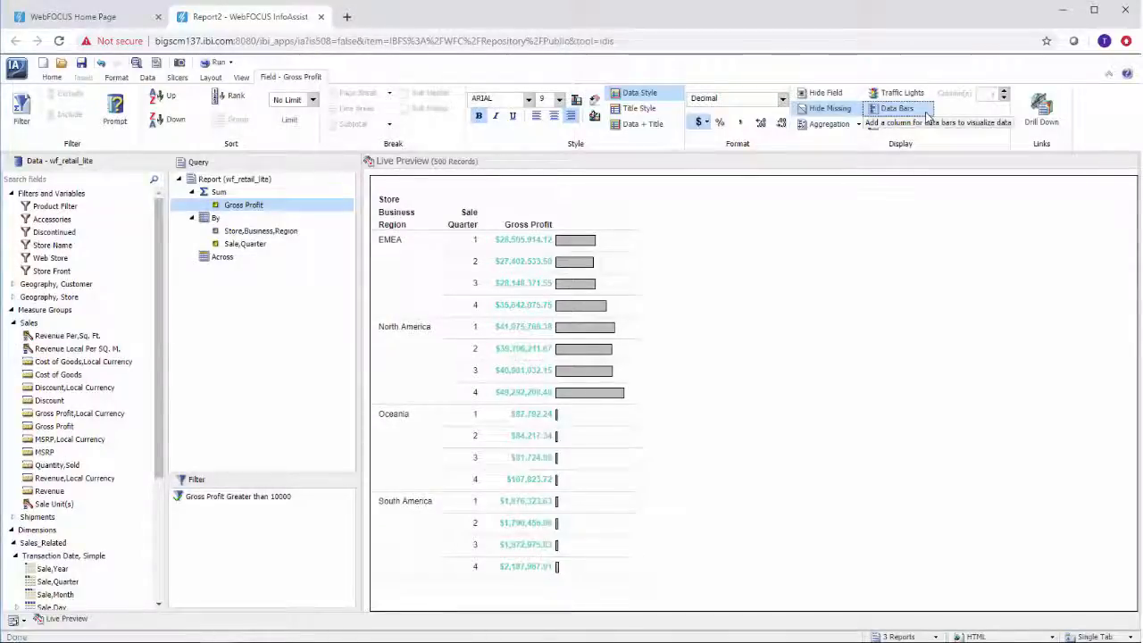
click(873, 109)
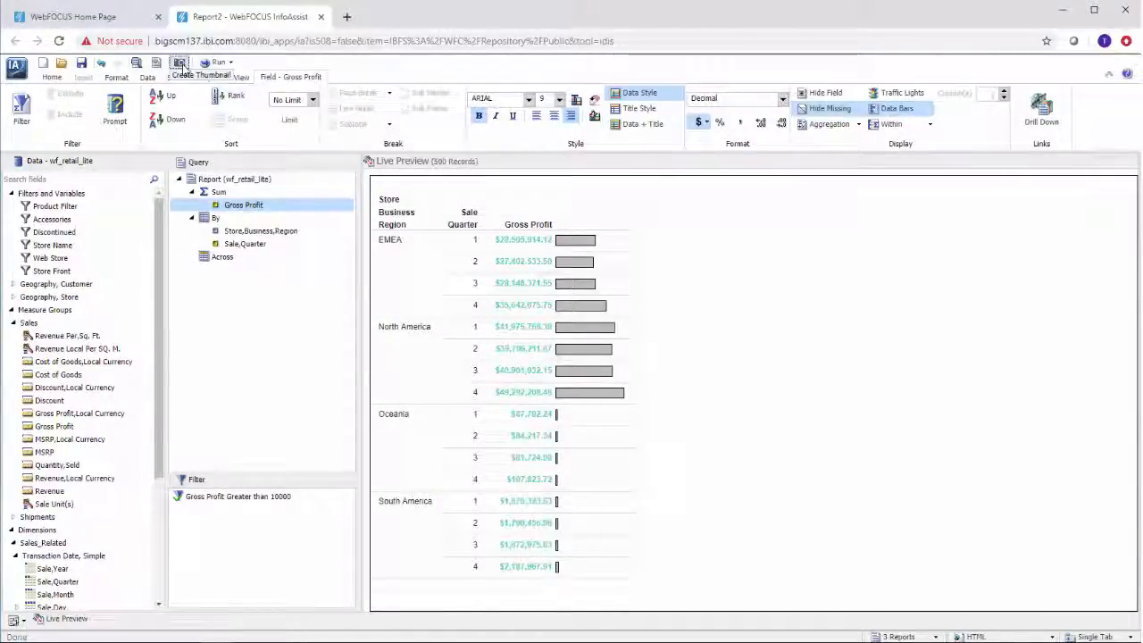
Step: Capture a report thumbnail and save the report as 'Quarterly Profit by Region'
click(179, 62)
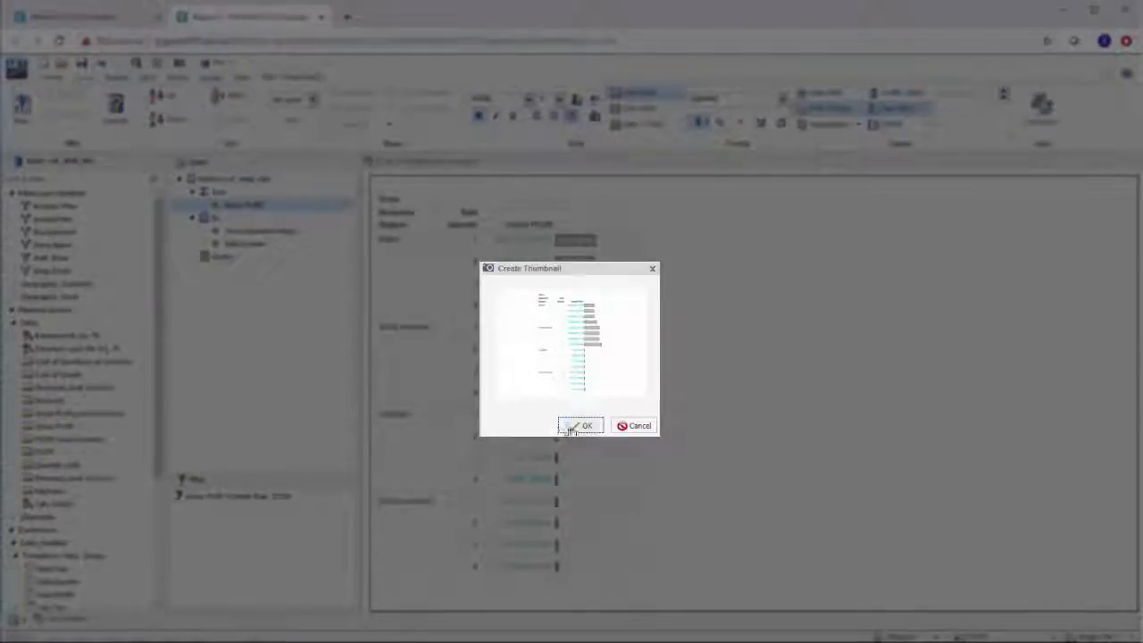
click(582, 425)
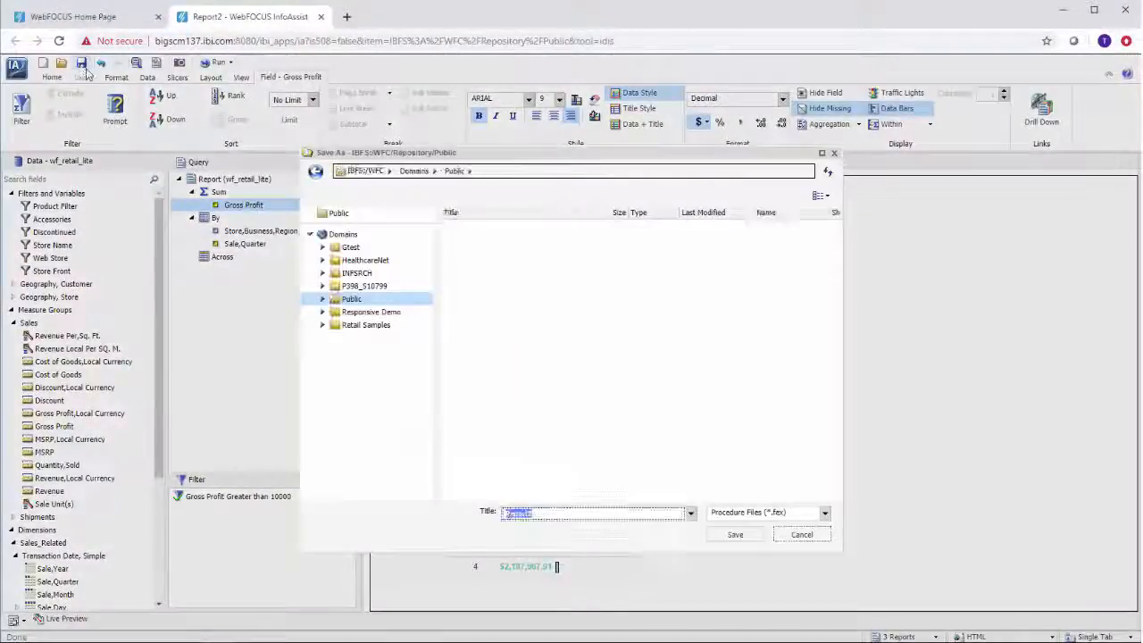
text(Quarterly Profit by Region)
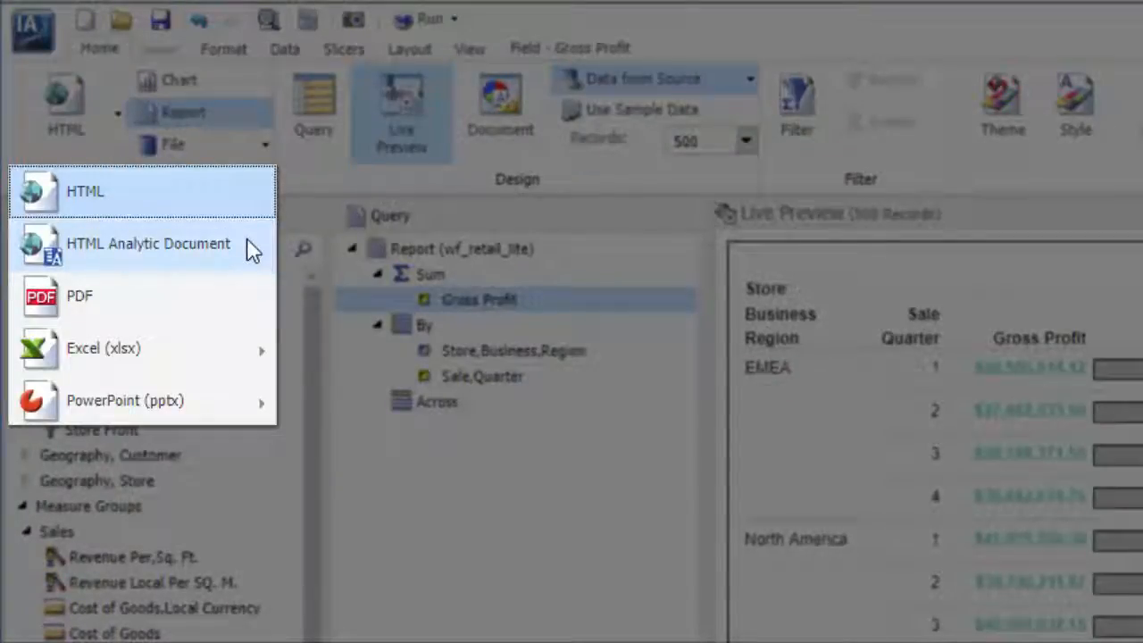
mouse_move(253, 254)
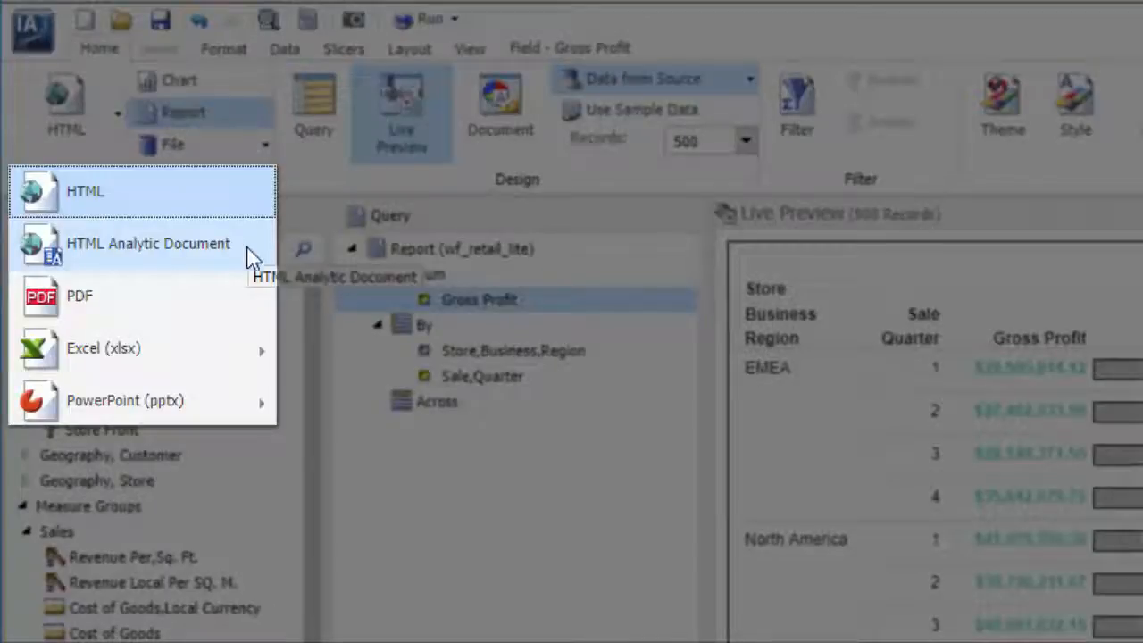
mouse_move(229, 348)
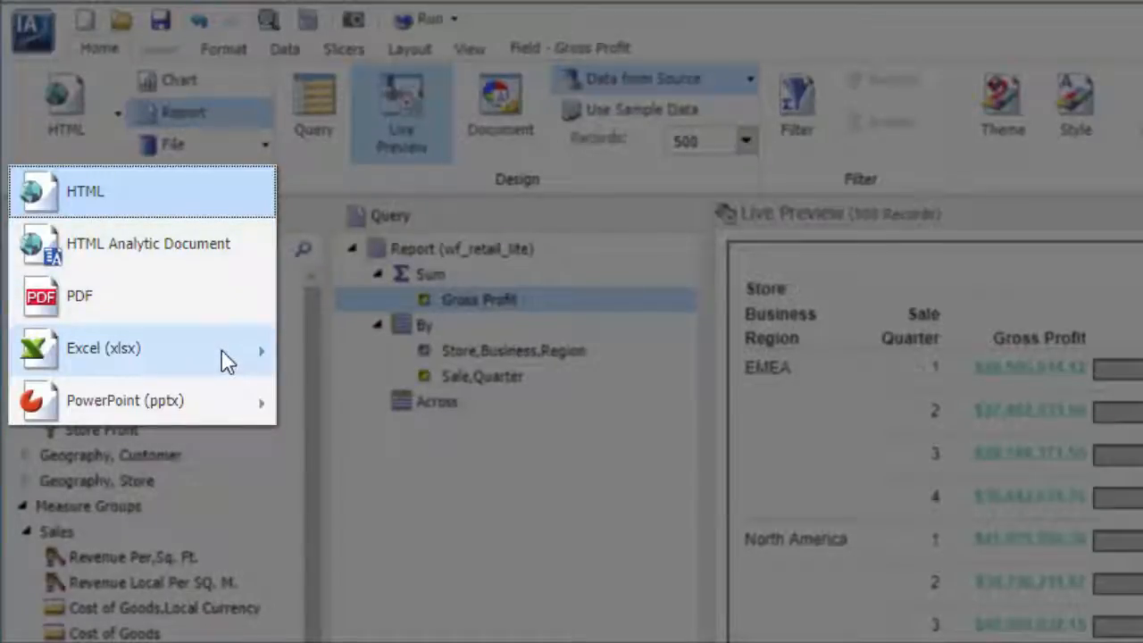
mouse_move(223, 360)
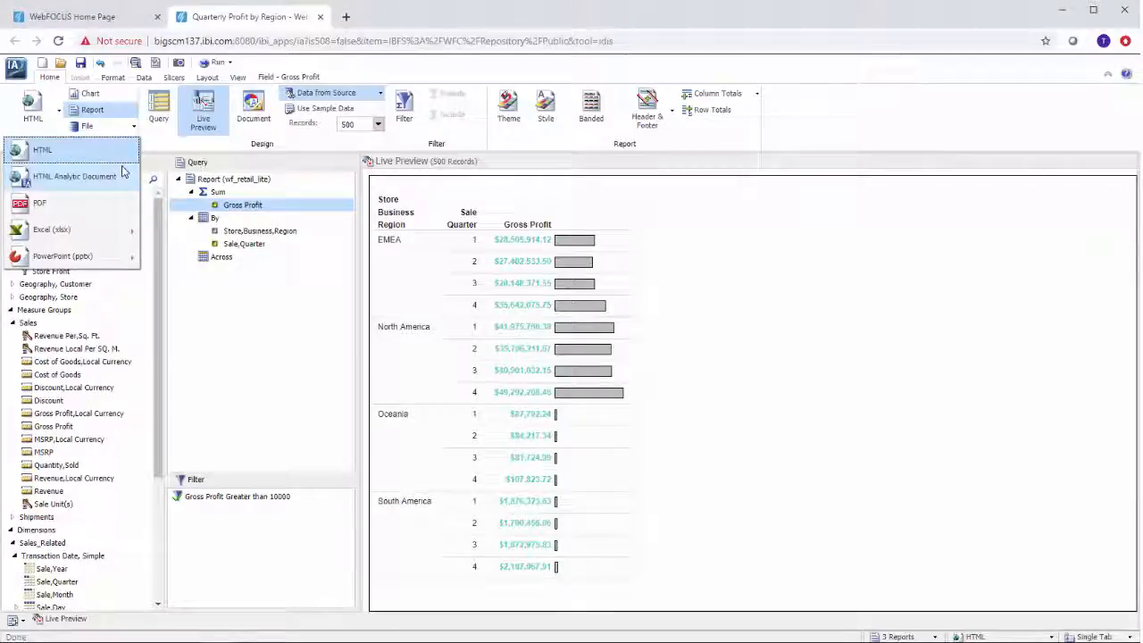
Step: Set the report's output format to HTML Analytic Document
click(73, 177)
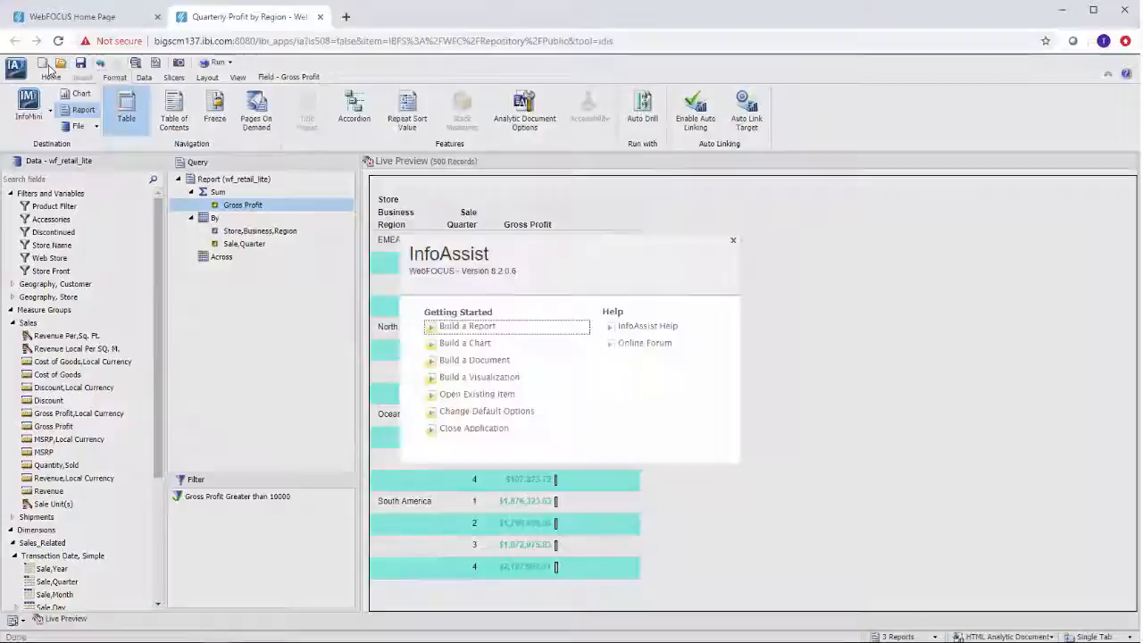
Step: Dismiss the InfoAssist start panel to return to the Quarterly Profit by Region design
click(732, 239)
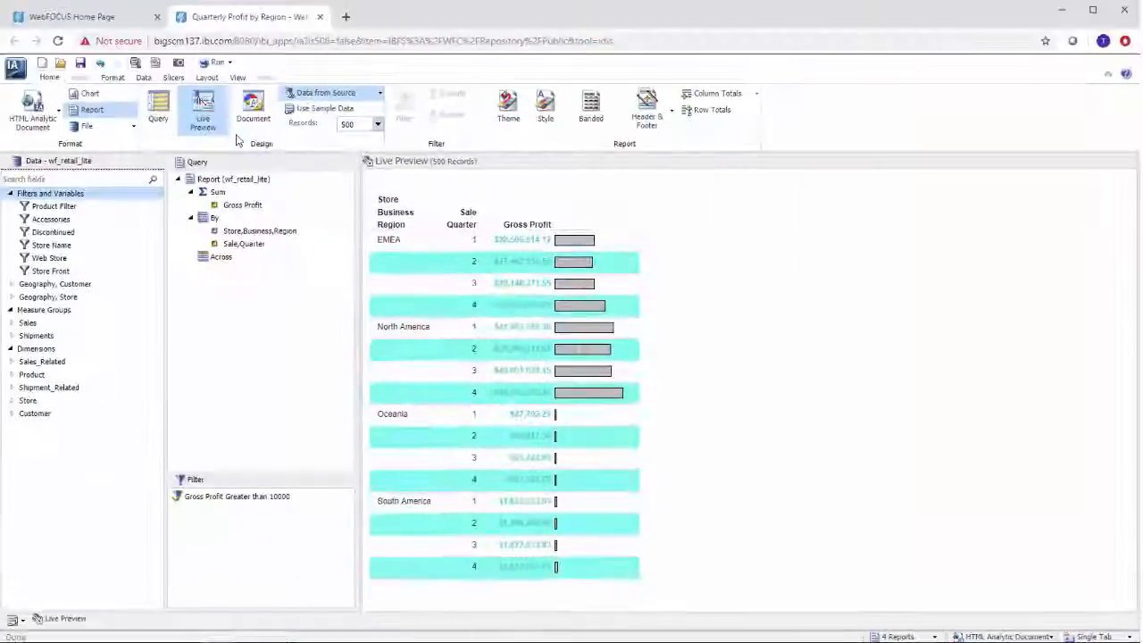
Step: Run the Quarterly Profit by Region report from the quick access toolbar
click(218, 62)
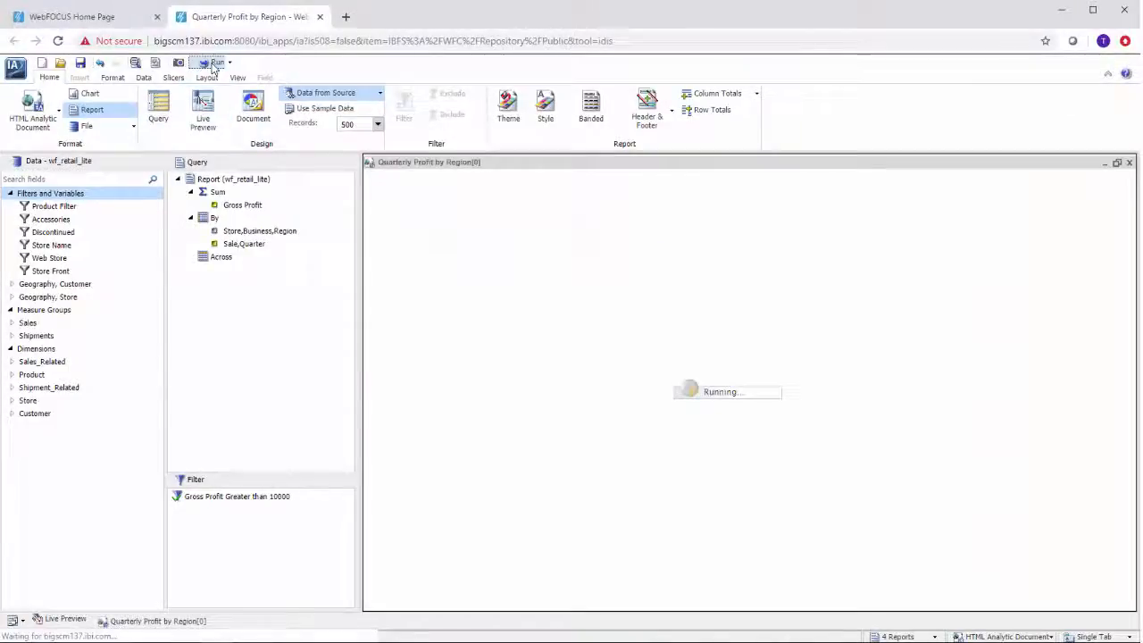
click(218, 63)
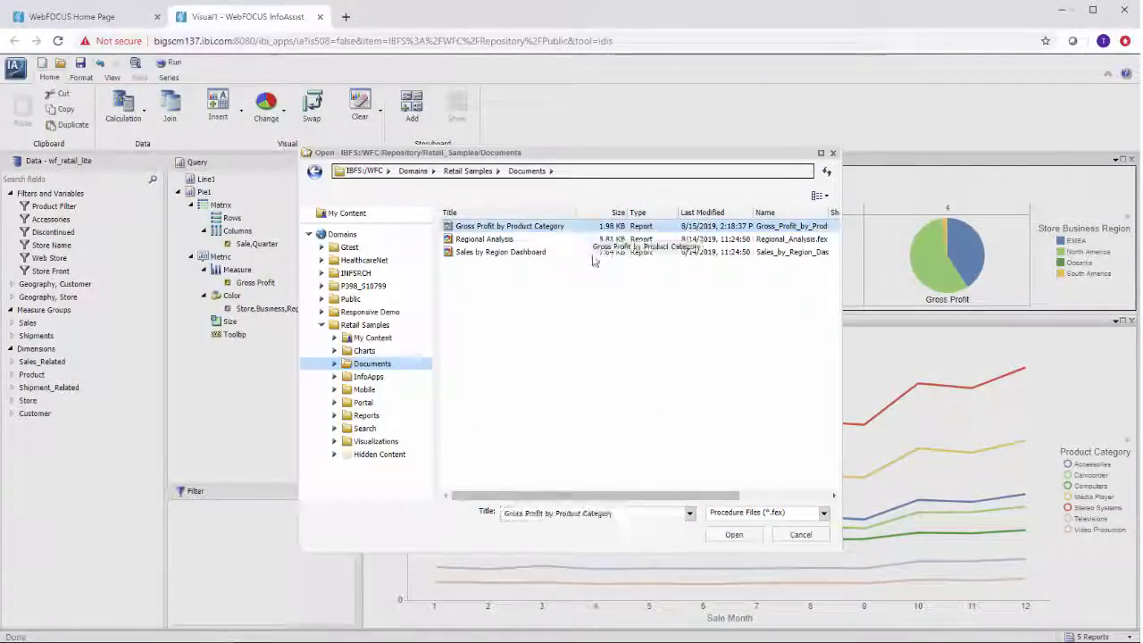
Step: Select Gross Profit by Product Category in the Open dialog, then show the Creating Charts help topic
click(732, 534)
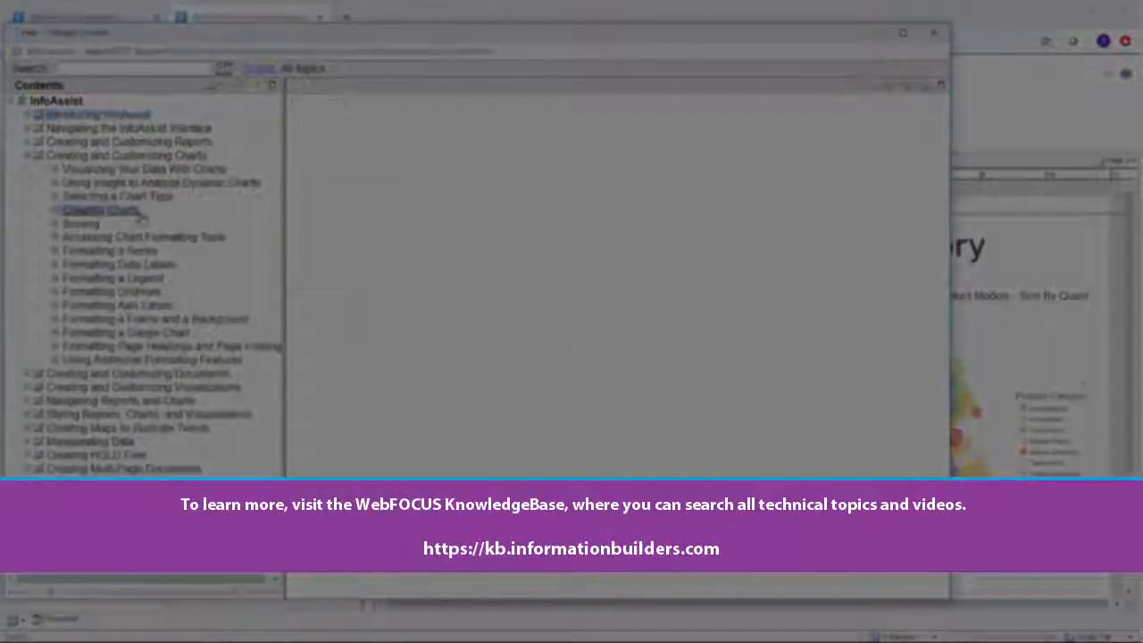
click(100, 209)
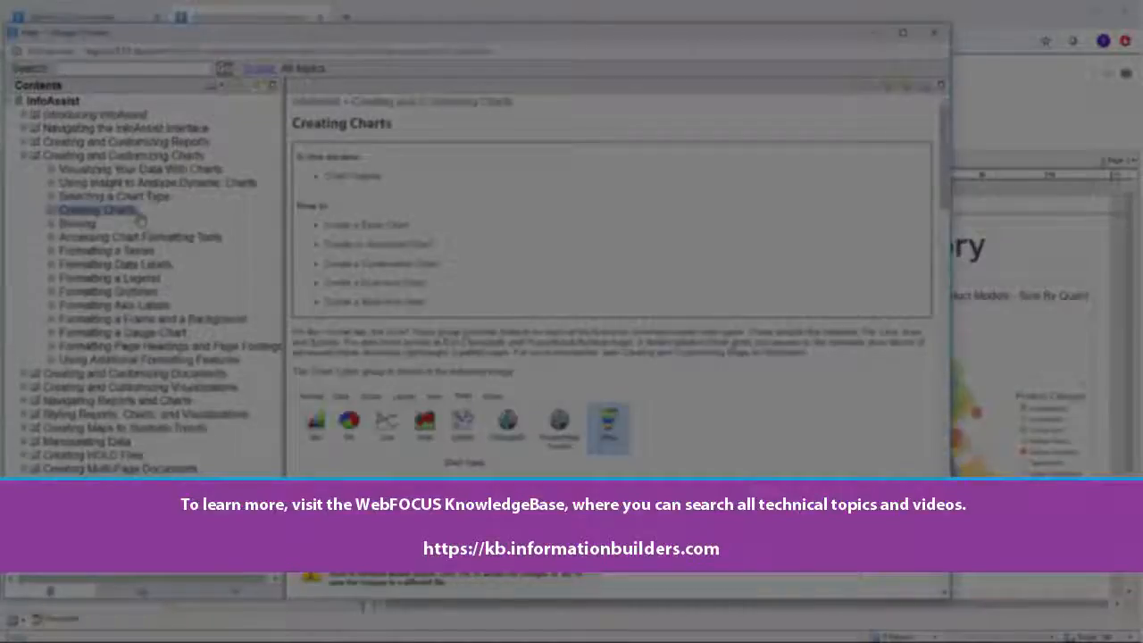